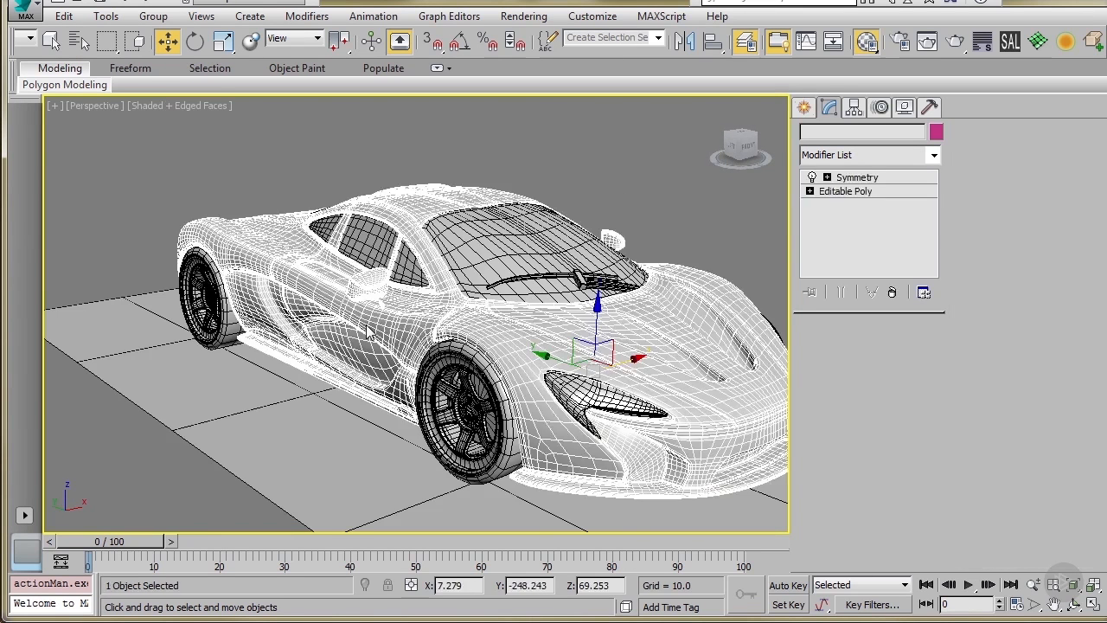
# Isolate Tire_gameready003 and review its TurboSmooth modifier in the Modify panel
pyautogui.click(856, 176)
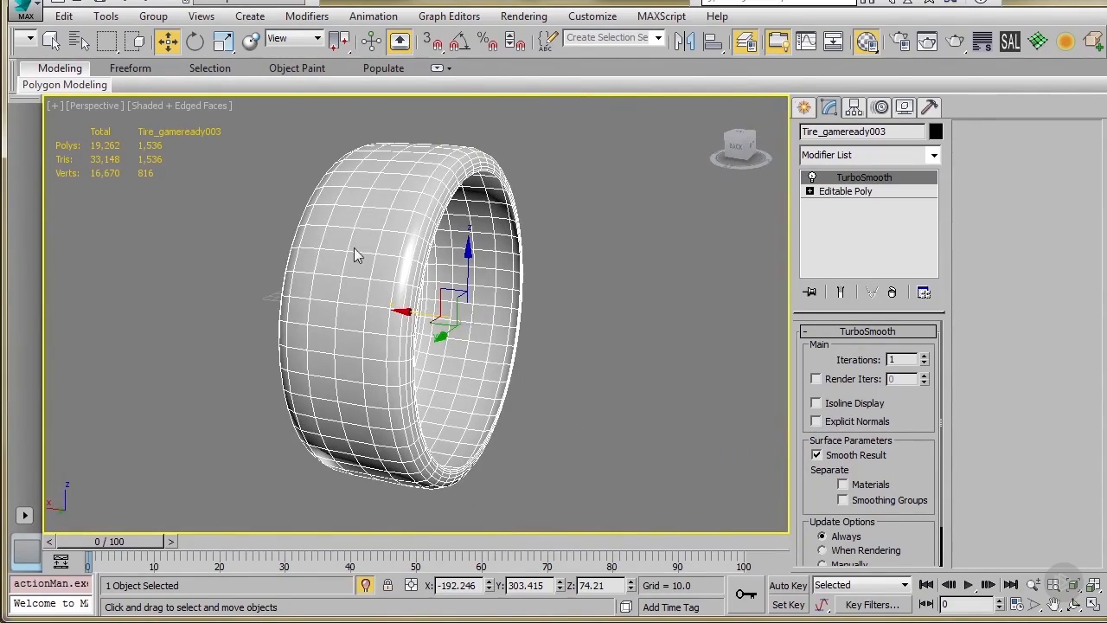
pyautogui.moveTo(355, 256); pyautogui.dragTo(419, 456)
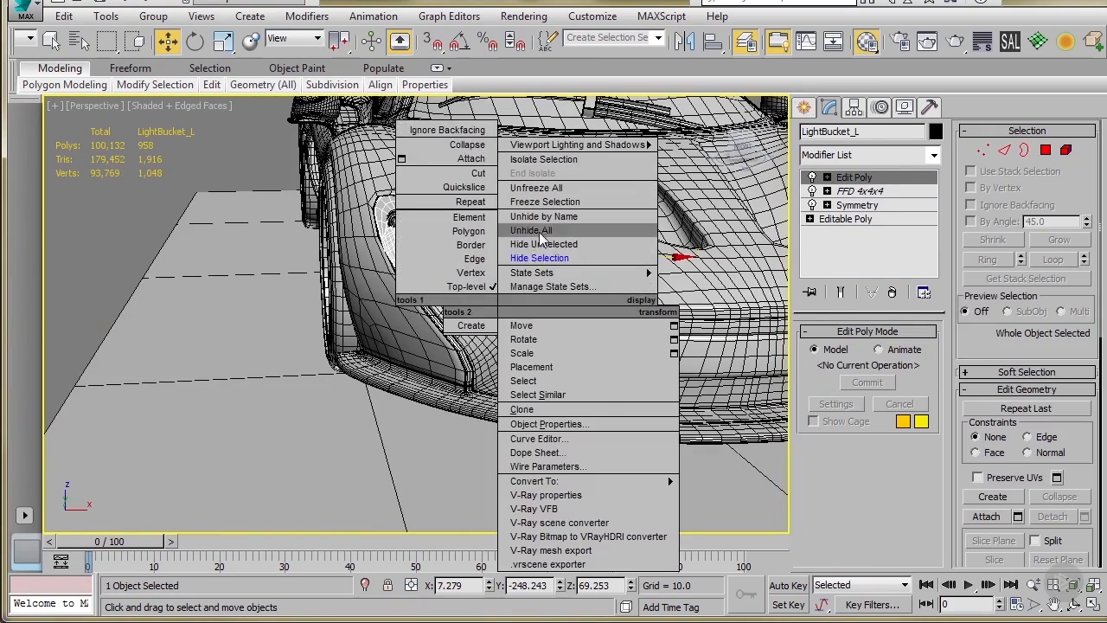
# Unhide every hidden object in the scene from the viewport quad menu
pyautogui.click(533, 230)
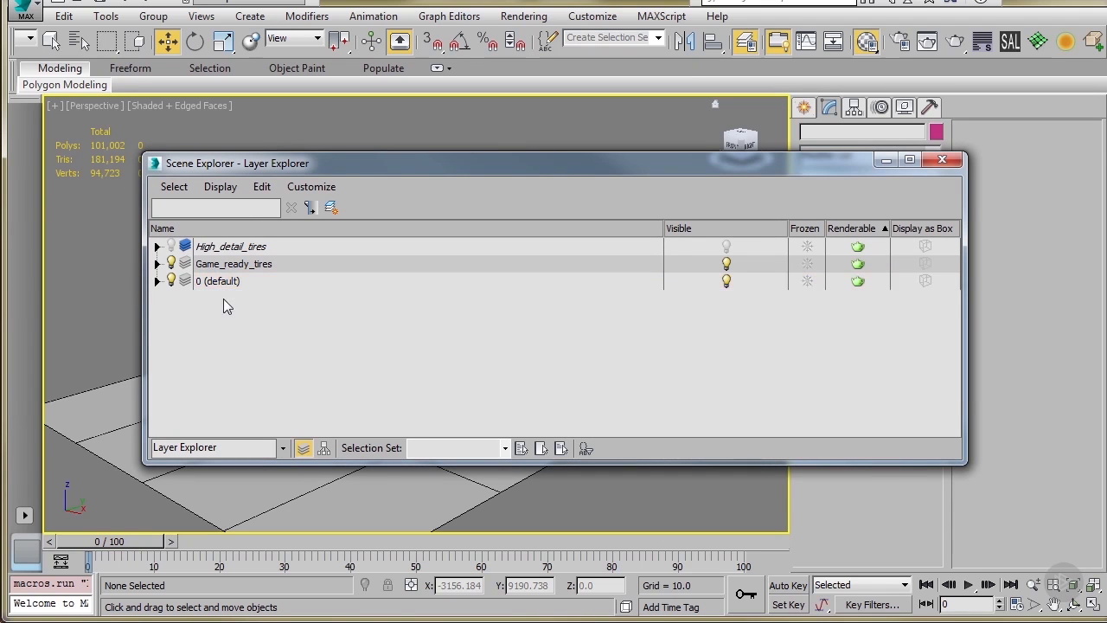
# Create a new layer named Lights in the Layer Explorer
pyautogui.click(332, 208)
pyautogui.write('Lights')
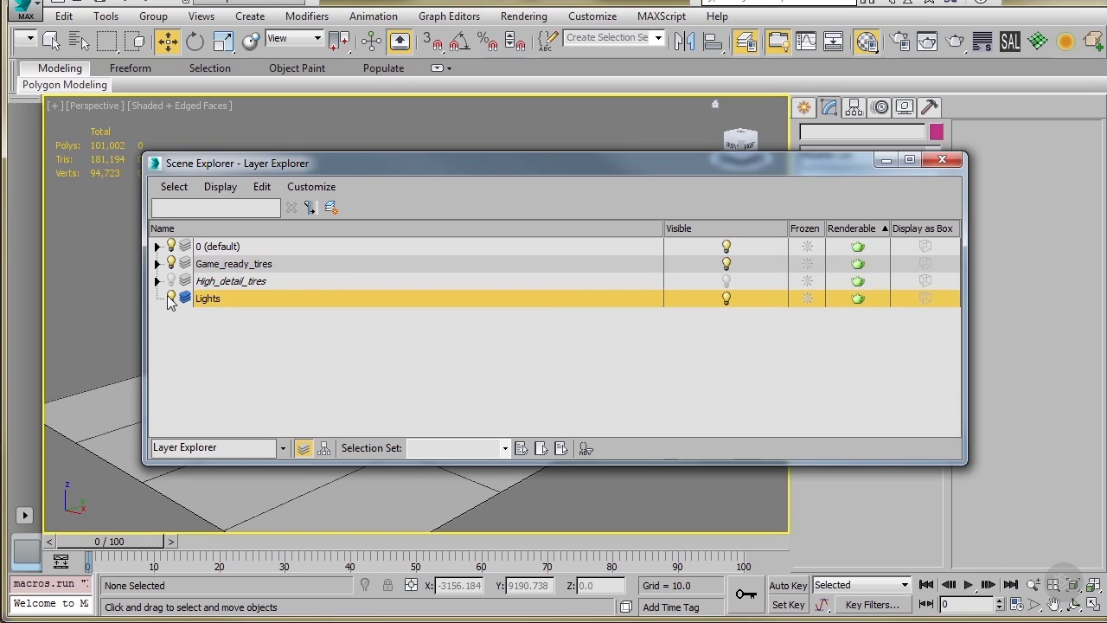
pyautogui.moveTo(892, 211)
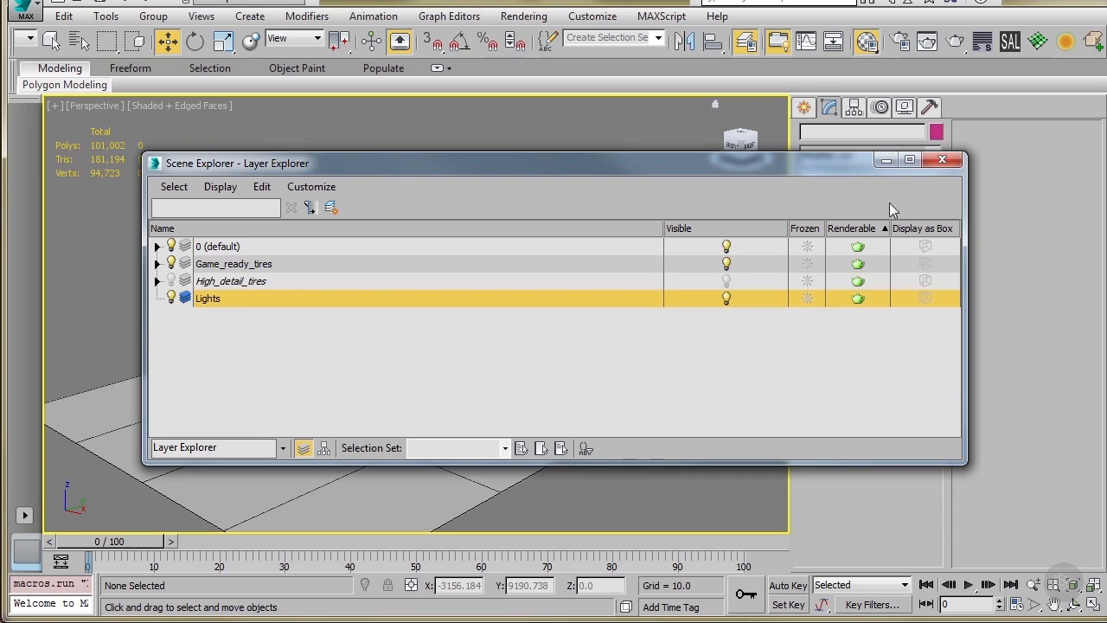
pyautogui.moveTo(602, 268)
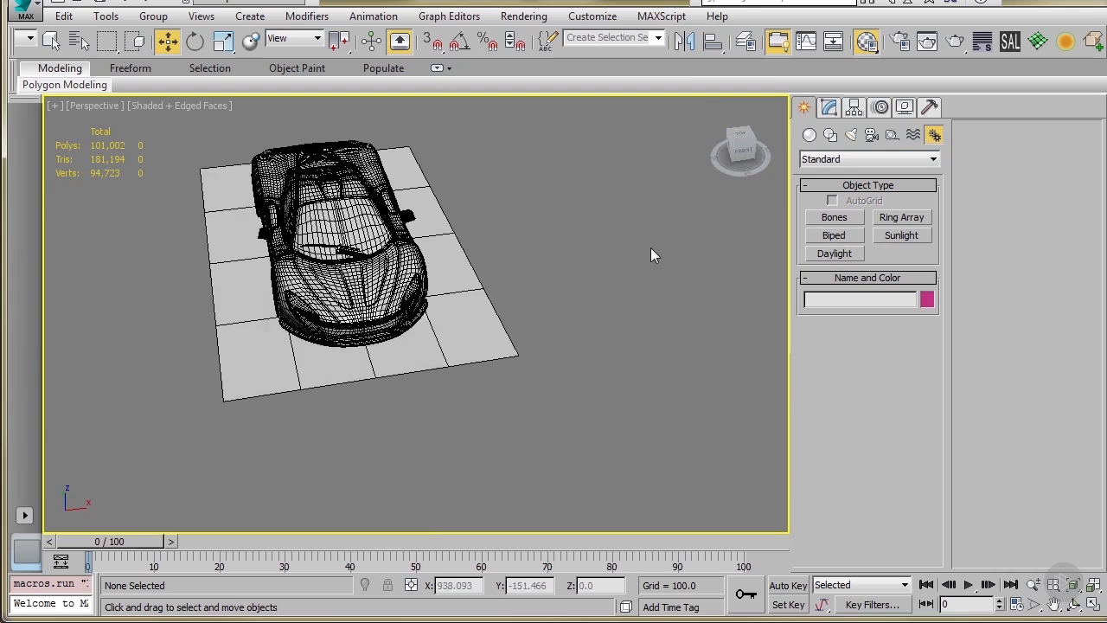
# Place a Daylight001 system from Create > Systems above the car
pyautogui.click(834, 253)
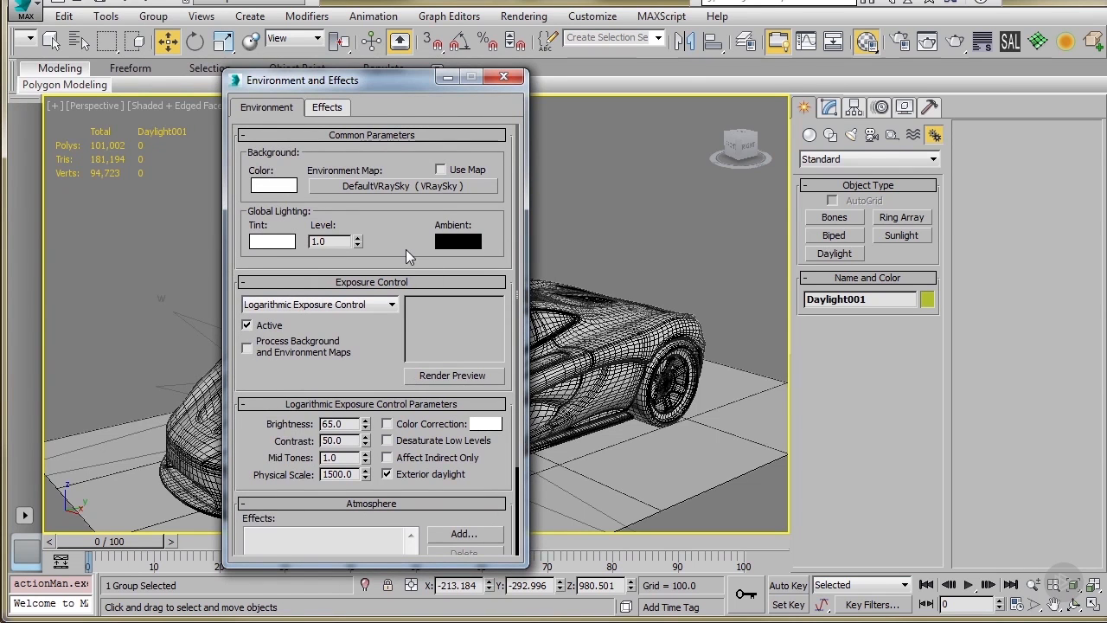
# Set Daylight001 to use mr Sun for sunlight and mr Sky for skylight
pyautogui.click(504, 76)
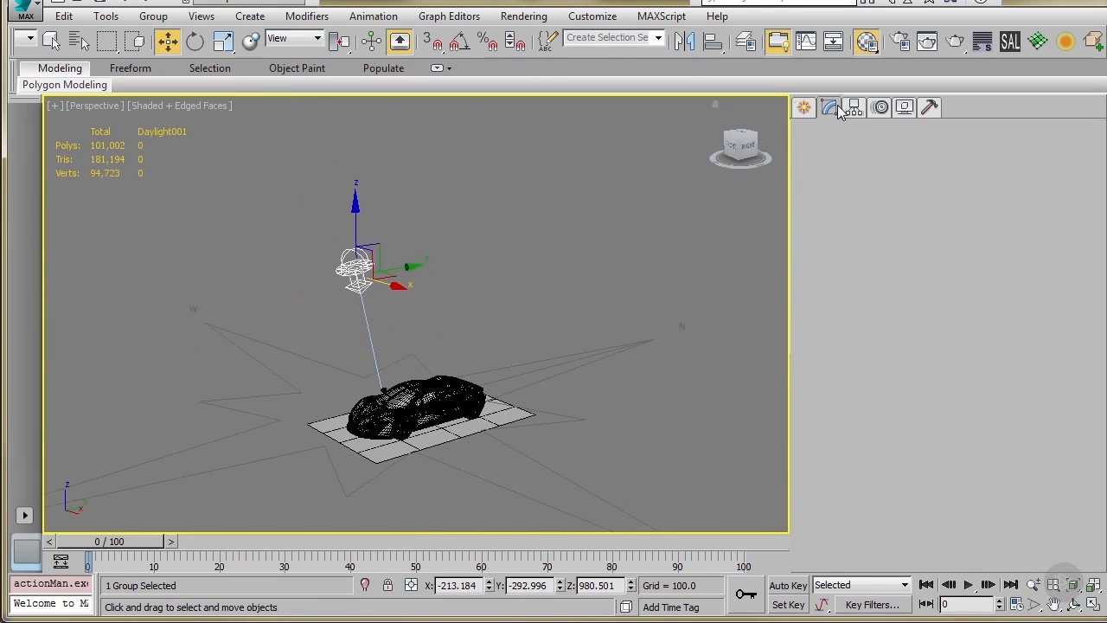
pyautogui.click(828, 108)
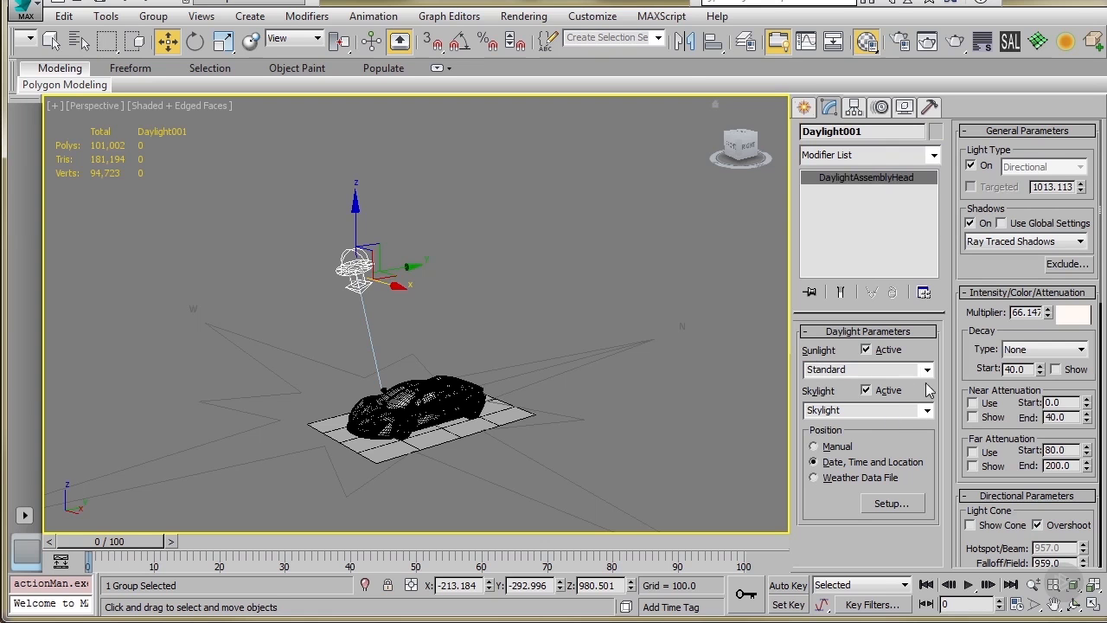
pyautogui.click(864, 370)
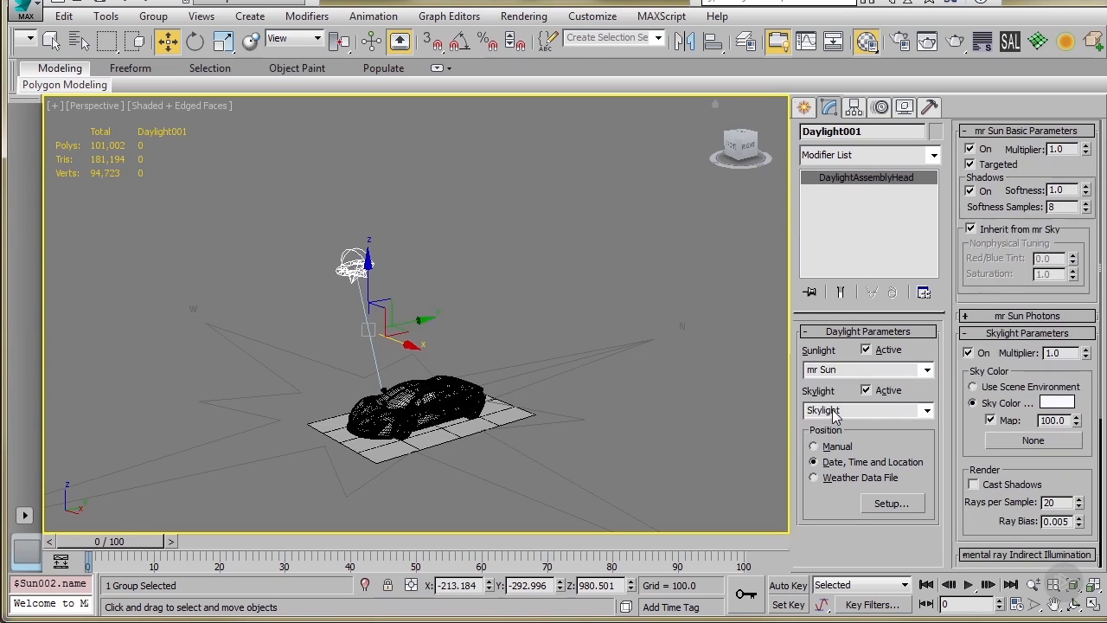
pyautogui.click(927, 409)
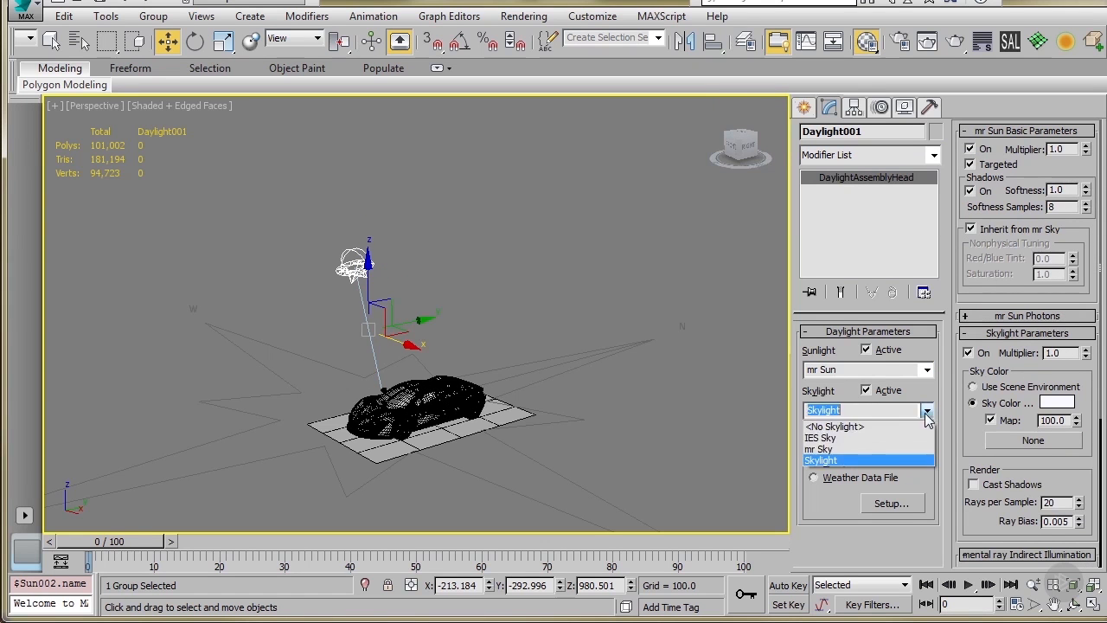
pyautogui.click(822, 449)
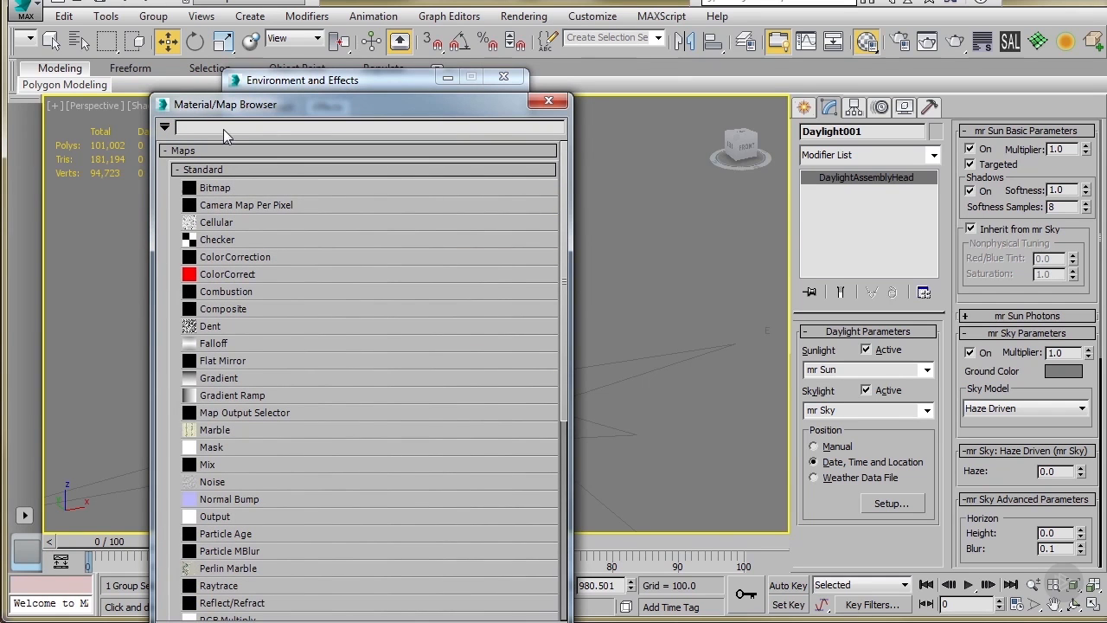
# Assign NVIDIA mental ray as the production renderer in Render Setup
pyautogui.write('menta')
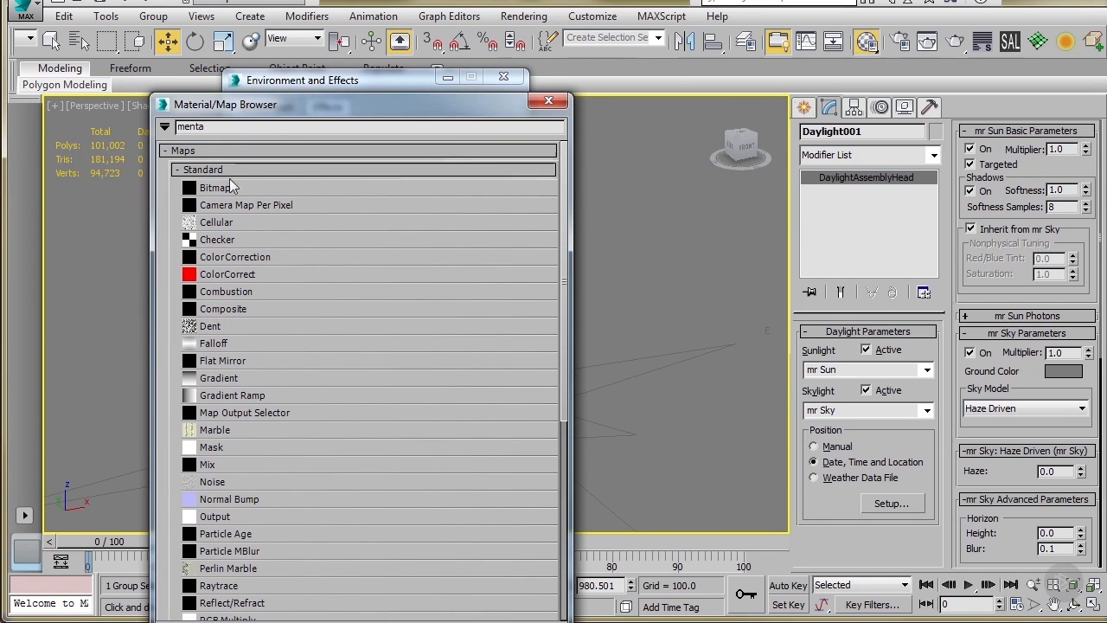
pyautogui.scroll(-3)
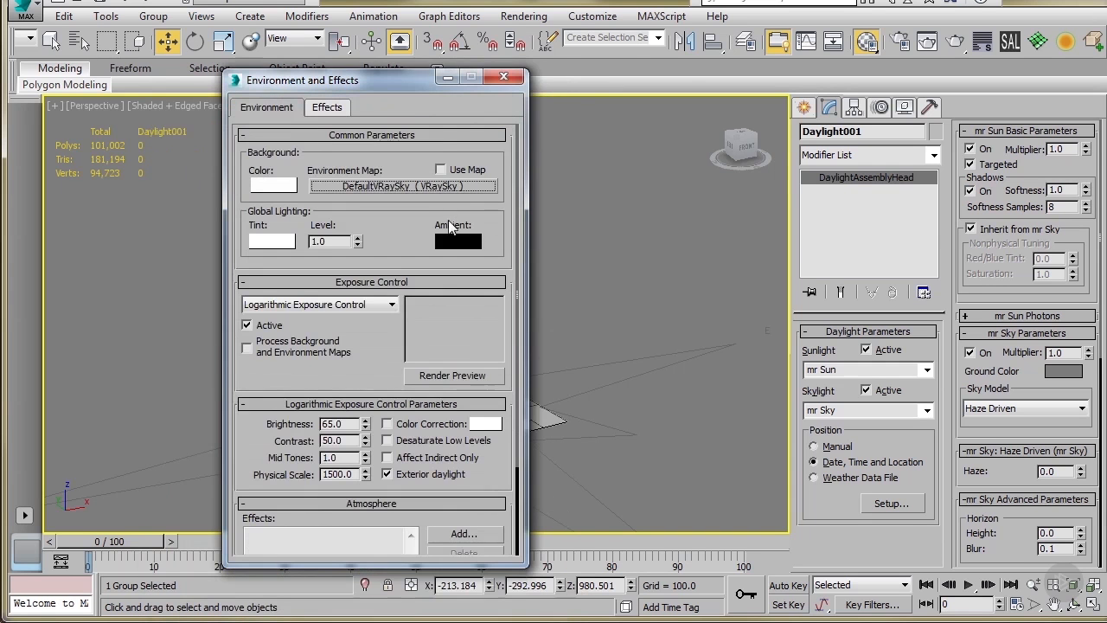
pyautogui.click(522, 15)
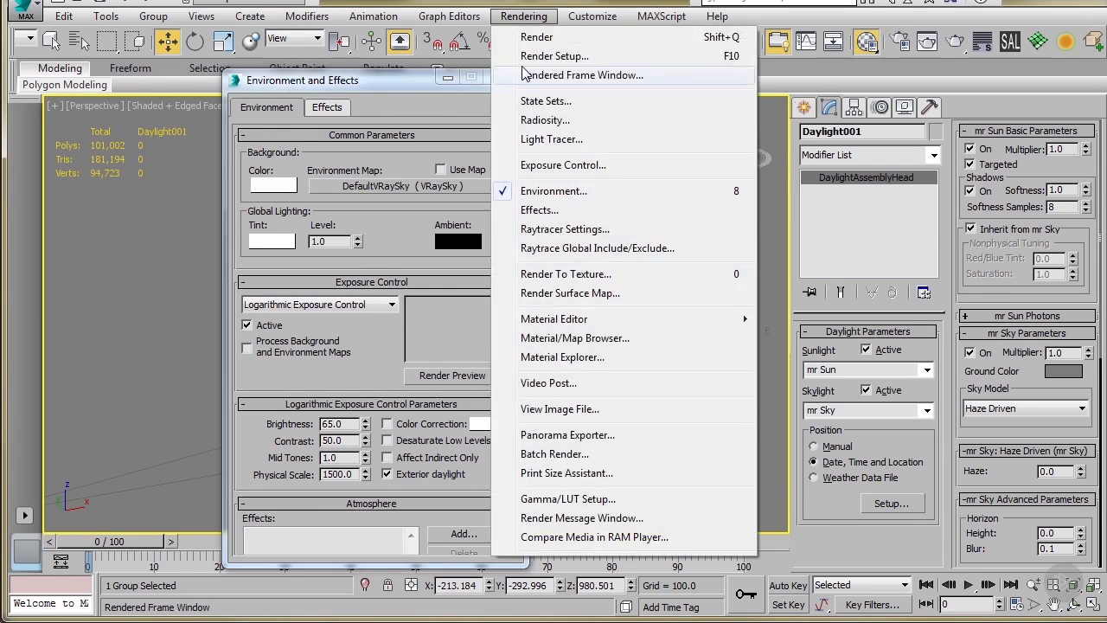
pyautogui.click(553, 55)
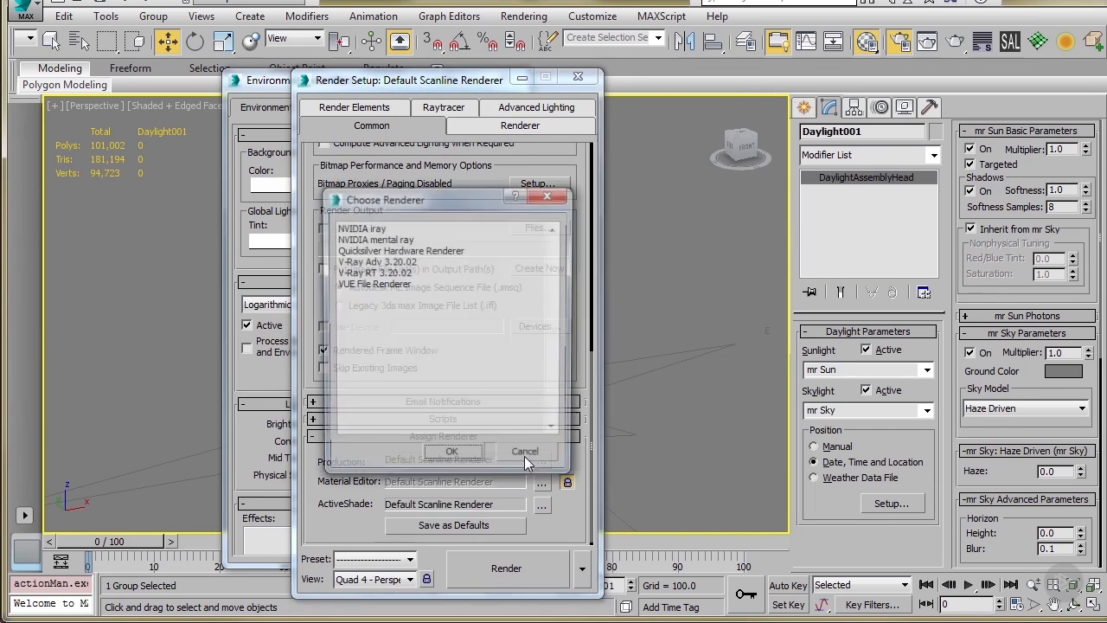
pyautogui.click(450, 450)
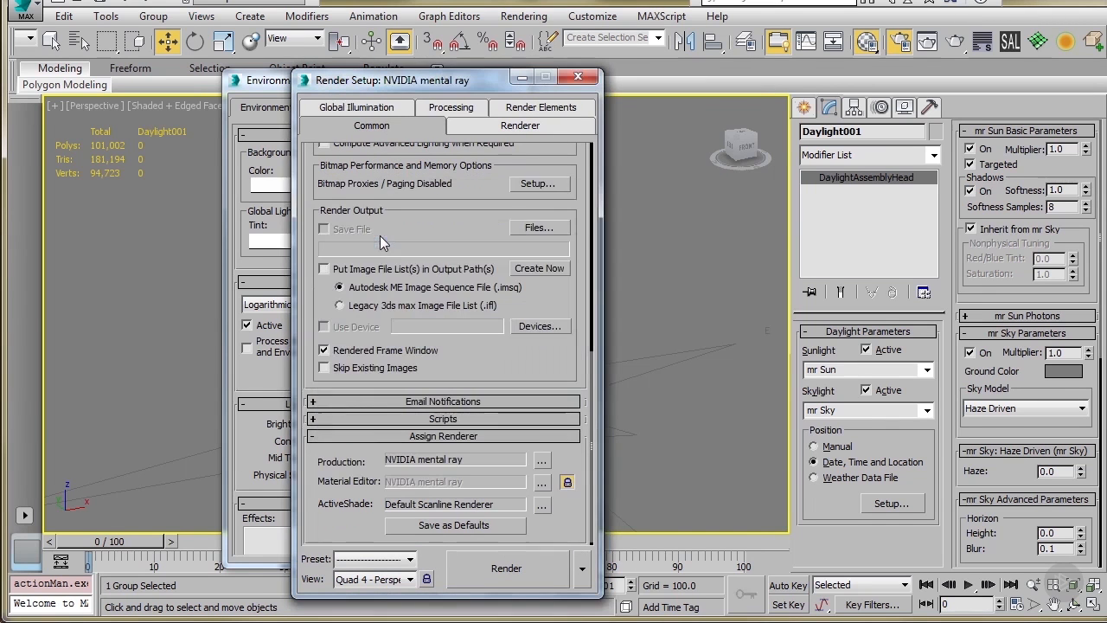
pyautogui.moveTo(924, 435)
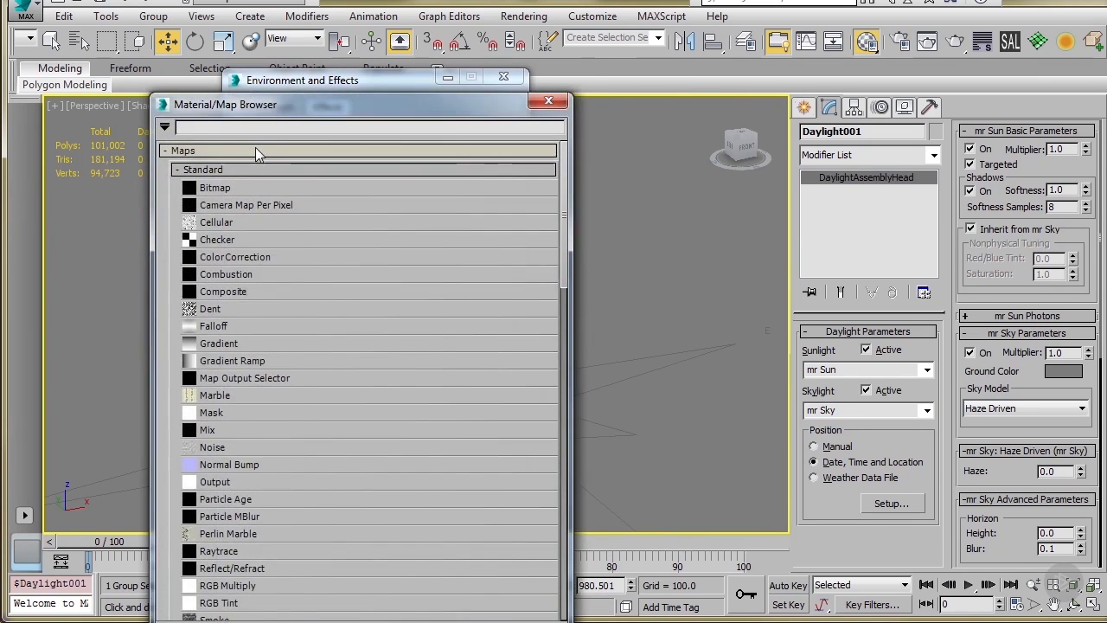
# Assign an mr Physical Sky map as the environment background
pyautogui.write('mt')
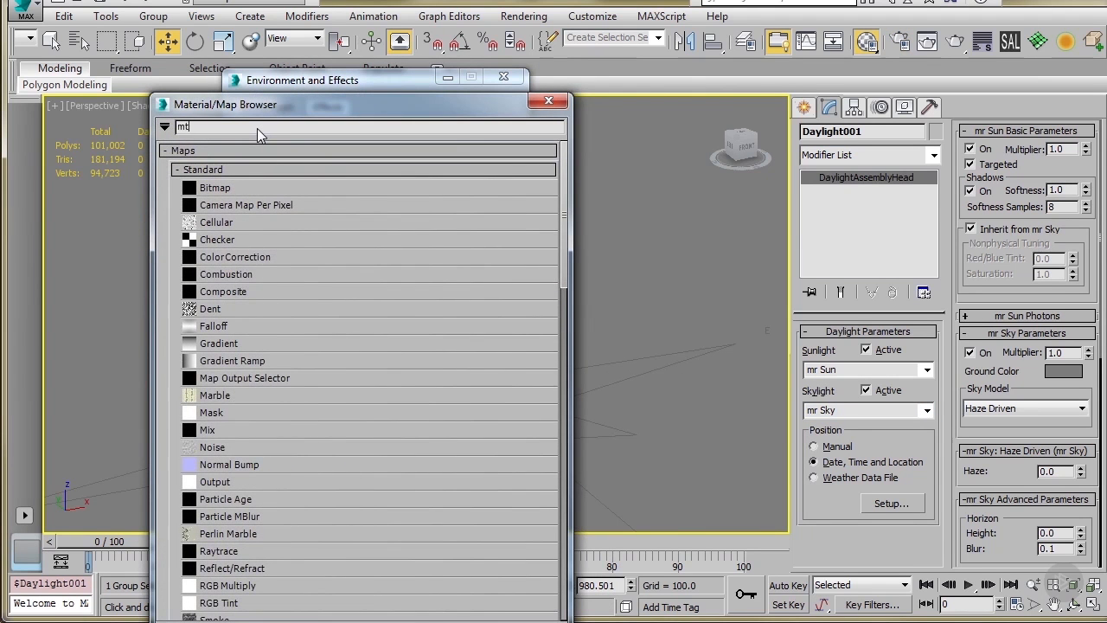
pyautogui.write('r')
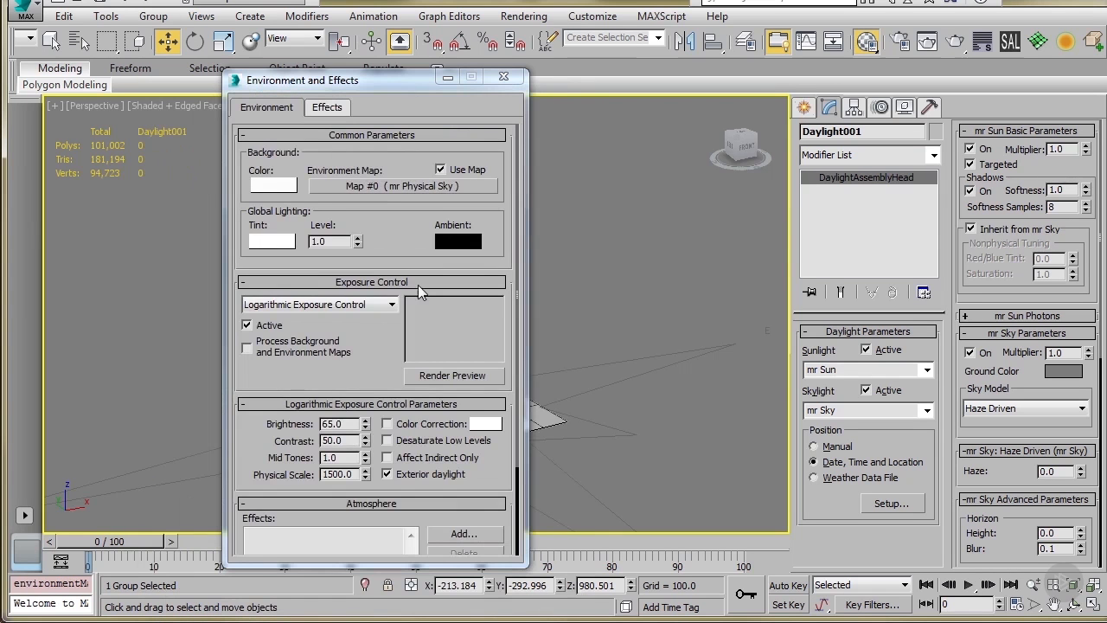
pyautogui.click(501, 77)
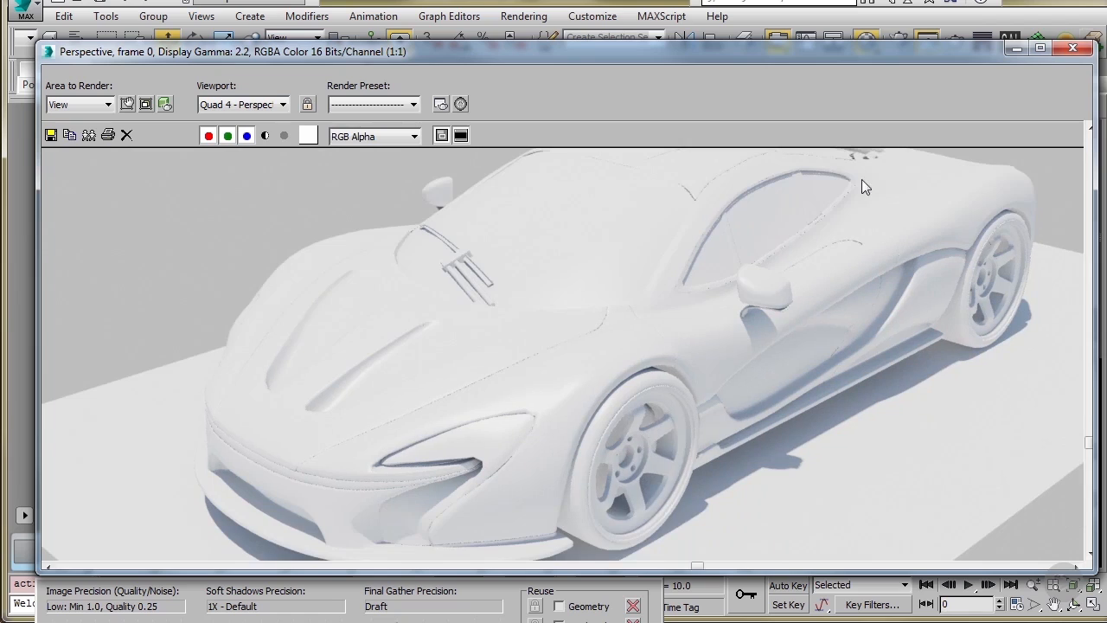
# Render a production test image of the Perspective view
pyautogui.click(1073, 49)
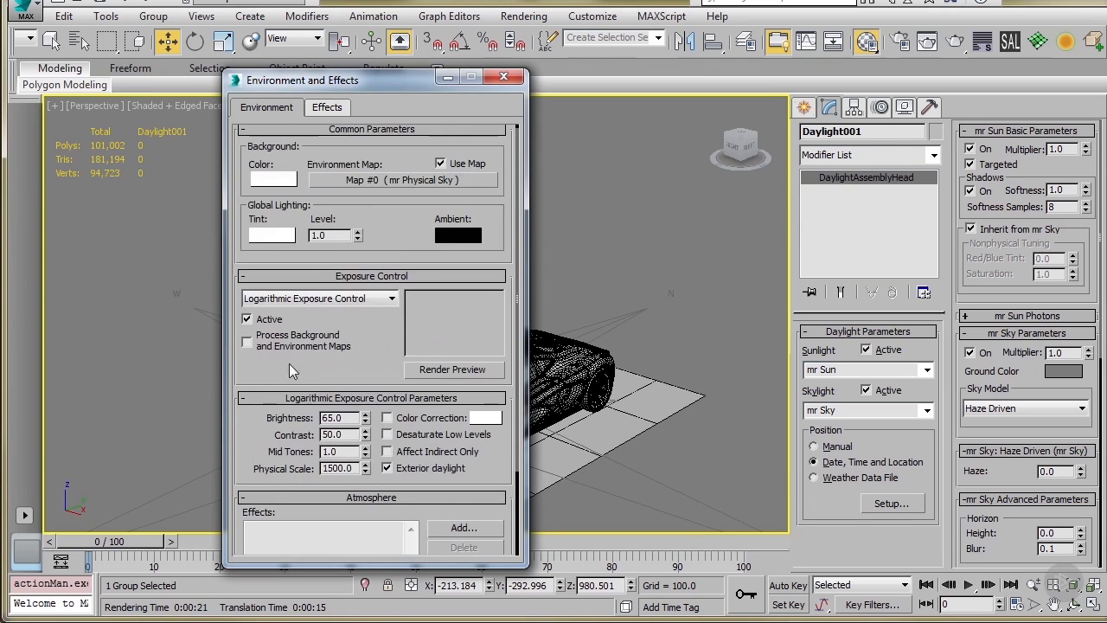
# Choose mr Photographic Exposure Control, adjust its exposure value, and close the dialog
pyautogui.click(318, 298)
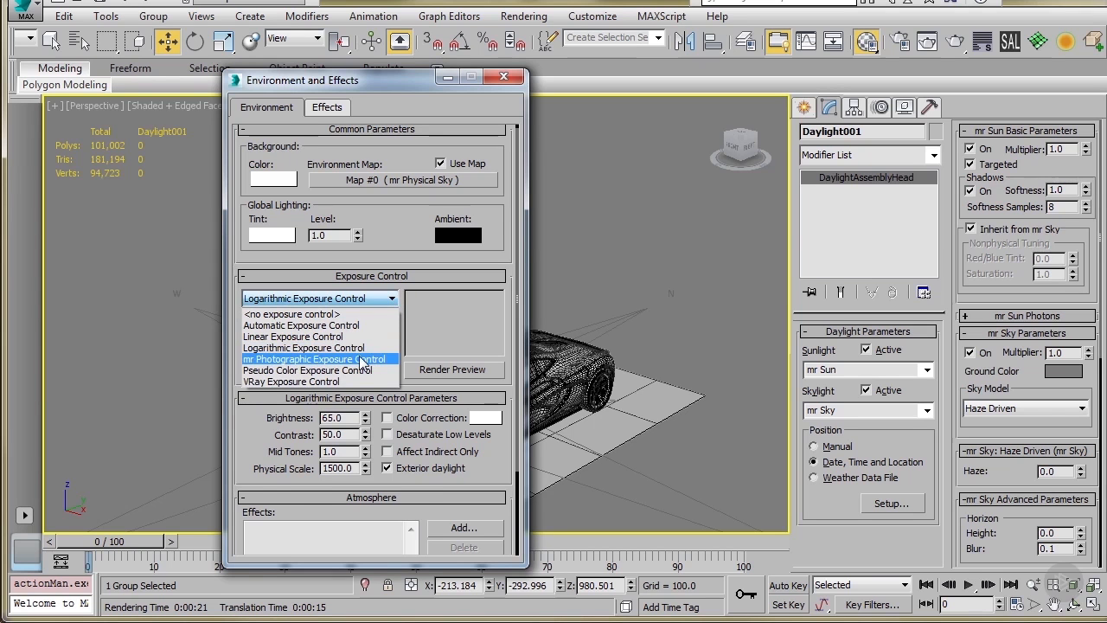
pyautogui.click(315, 358)
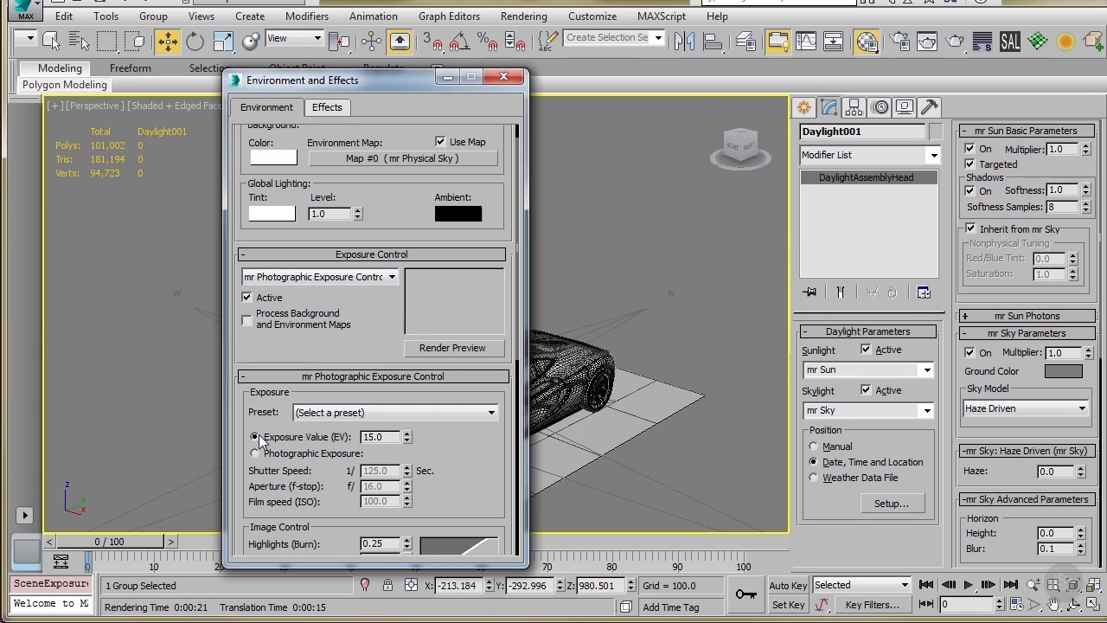
pyautogui.click(256, 435)
pyautogui.write('14')
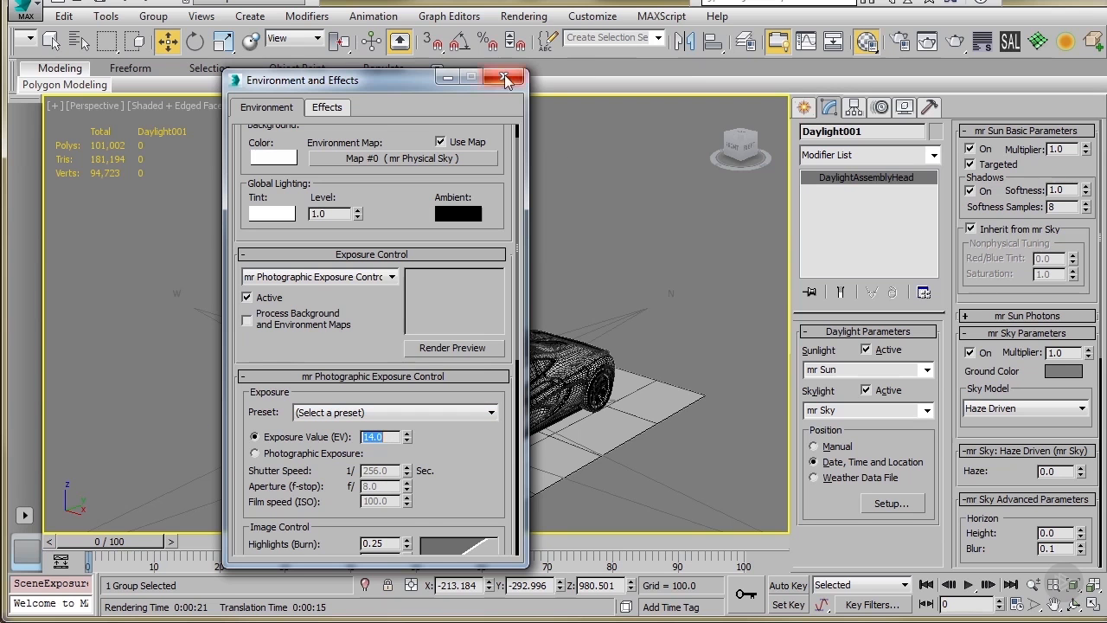
pyautogui.click(505, 80)
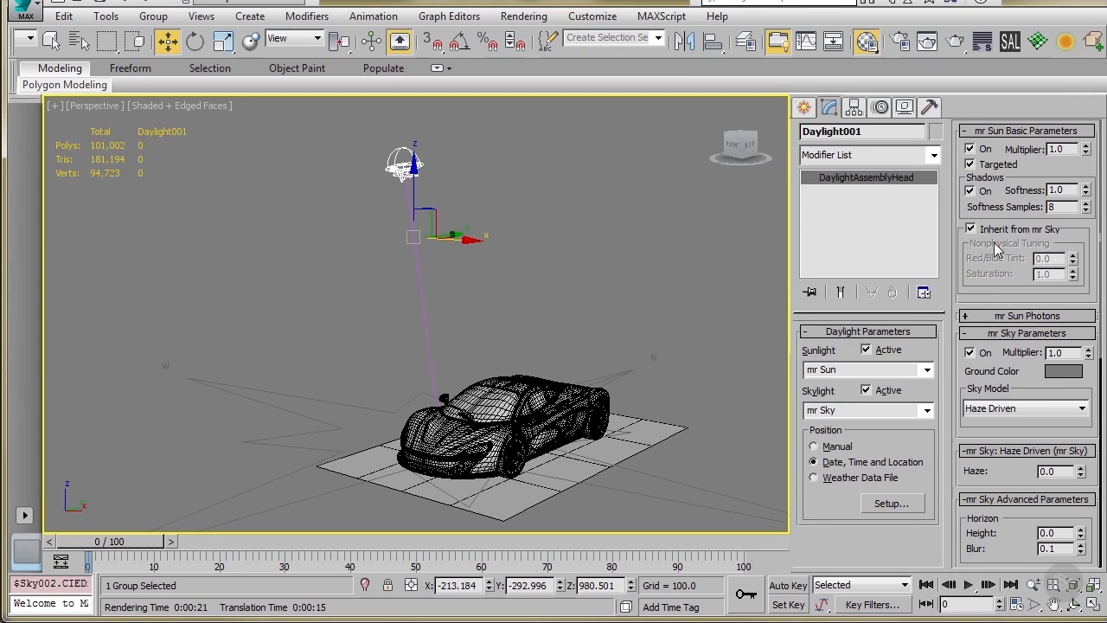
# Set Daylight001's sun position to Manual in the Motion panel
pyautogui.click(829, 108)
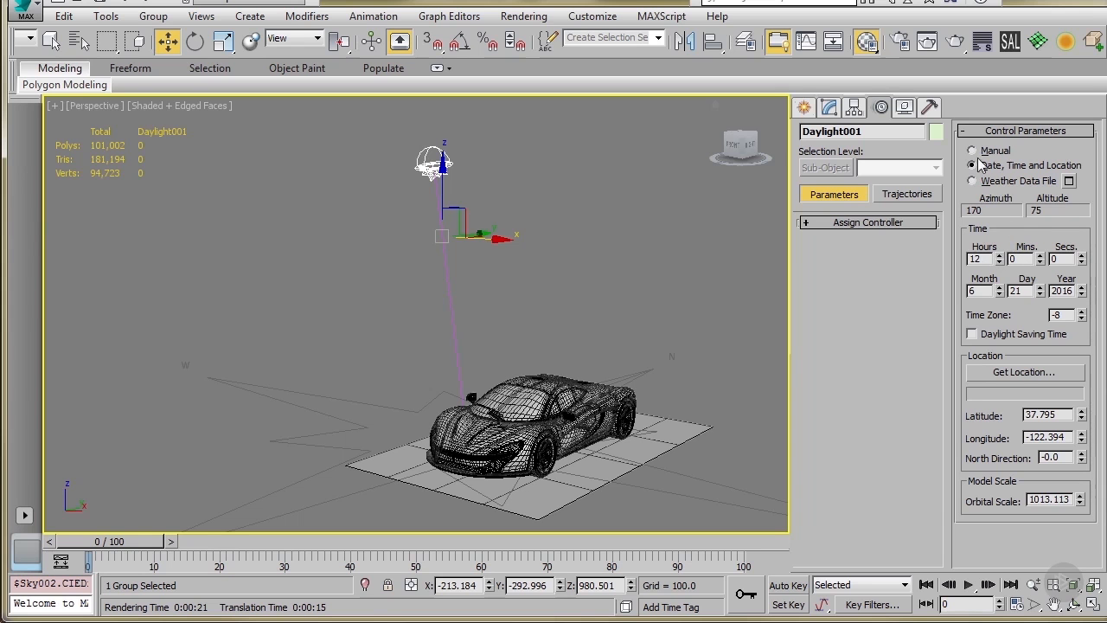
pyautogui.click(972, 148)
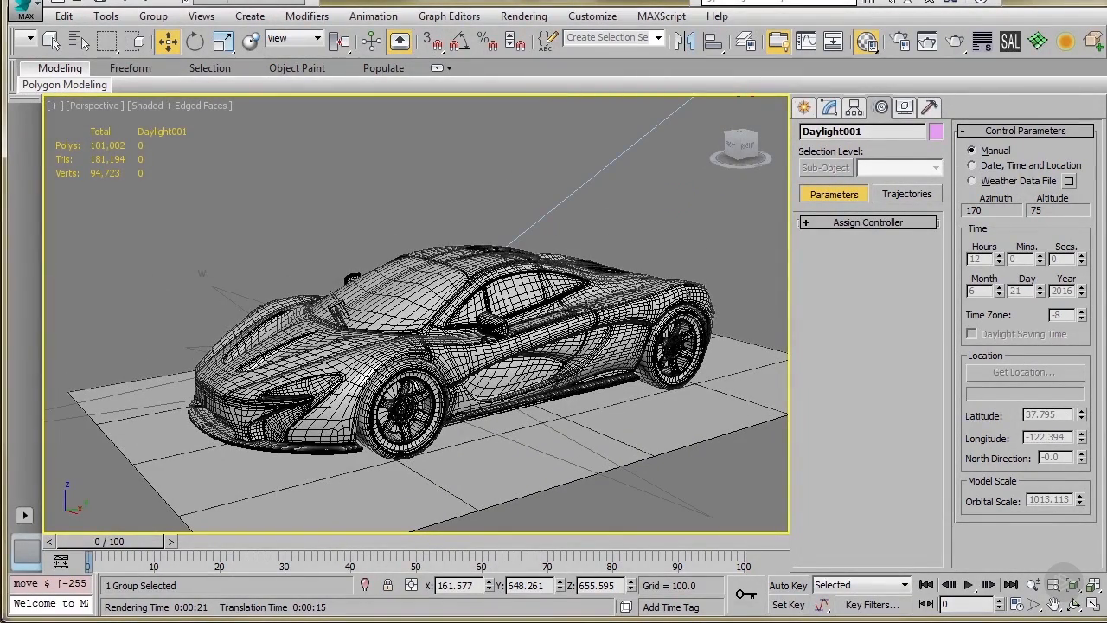
# Render a production test image of the clay car lit by the daylight system
pyautogui.click(1069, 40)
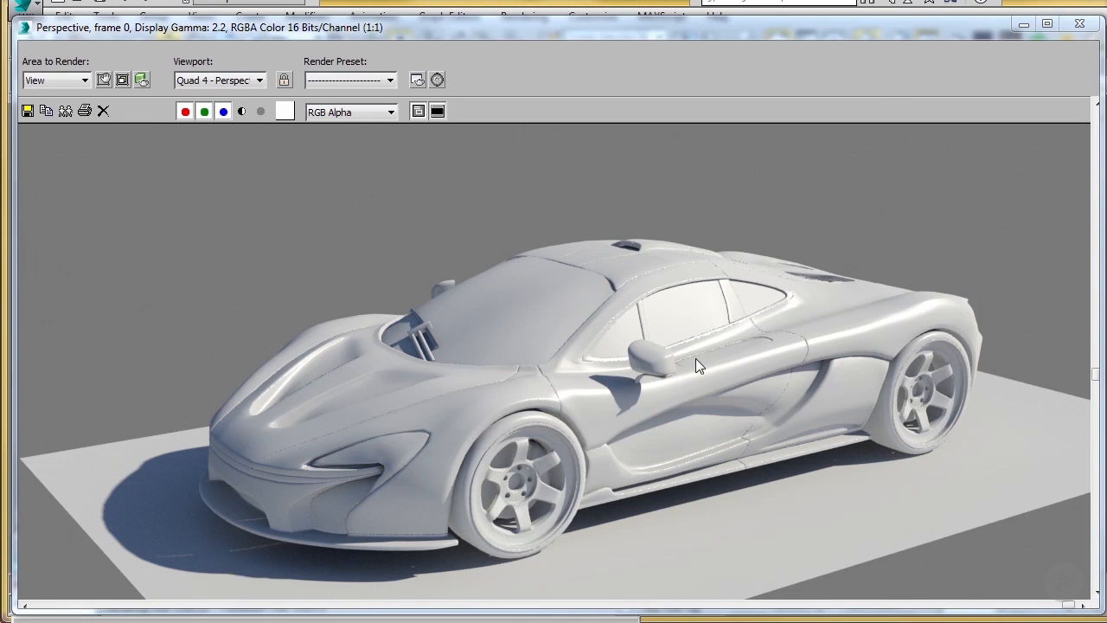
pyautogui.moveTo(498, 73)
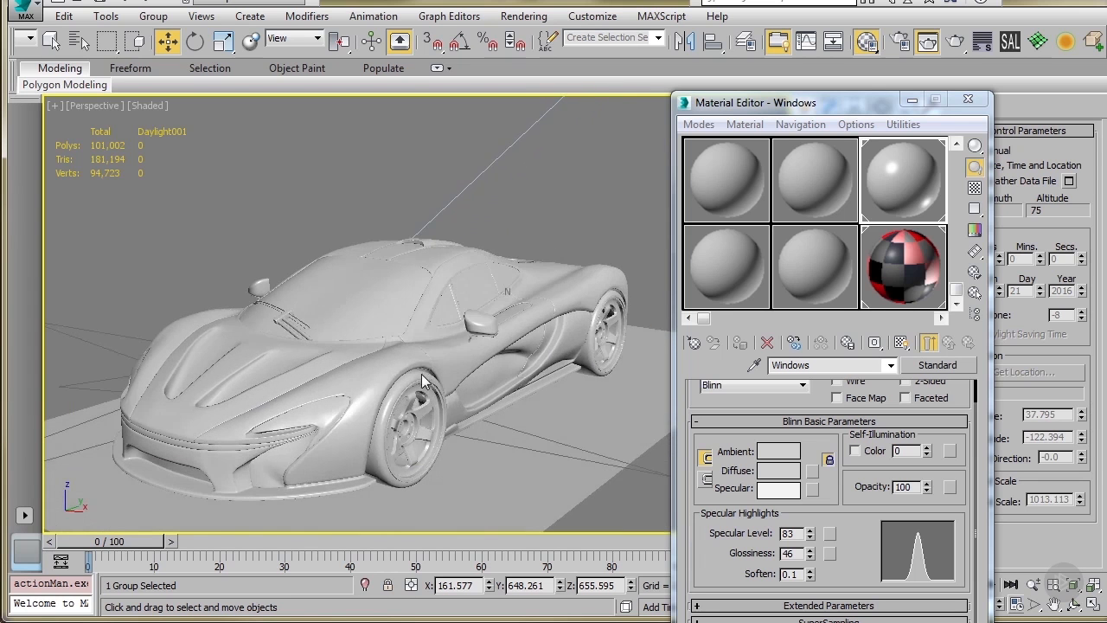
# Close the Material Editor and orbit the Perspective view around the shaded car
pyautogui.click(968, 99)
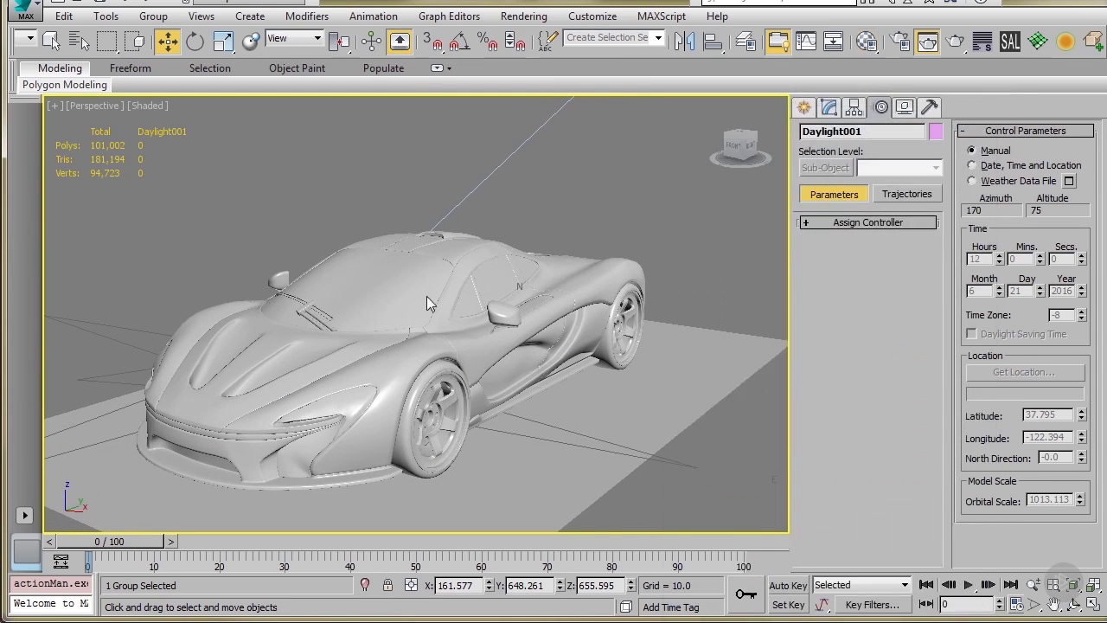
pyautogui.moveTo(433, 303); pyautogui.dragTo(536, 363)
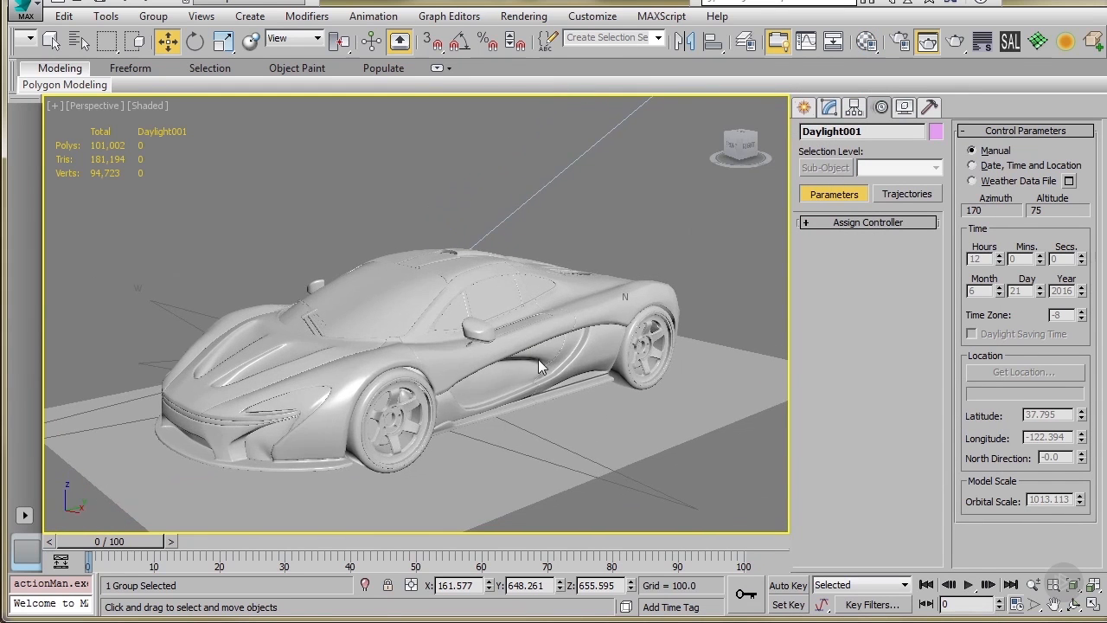
pyautogui.moveTo(537, 363); pyautogui.dragTo(574, 371)
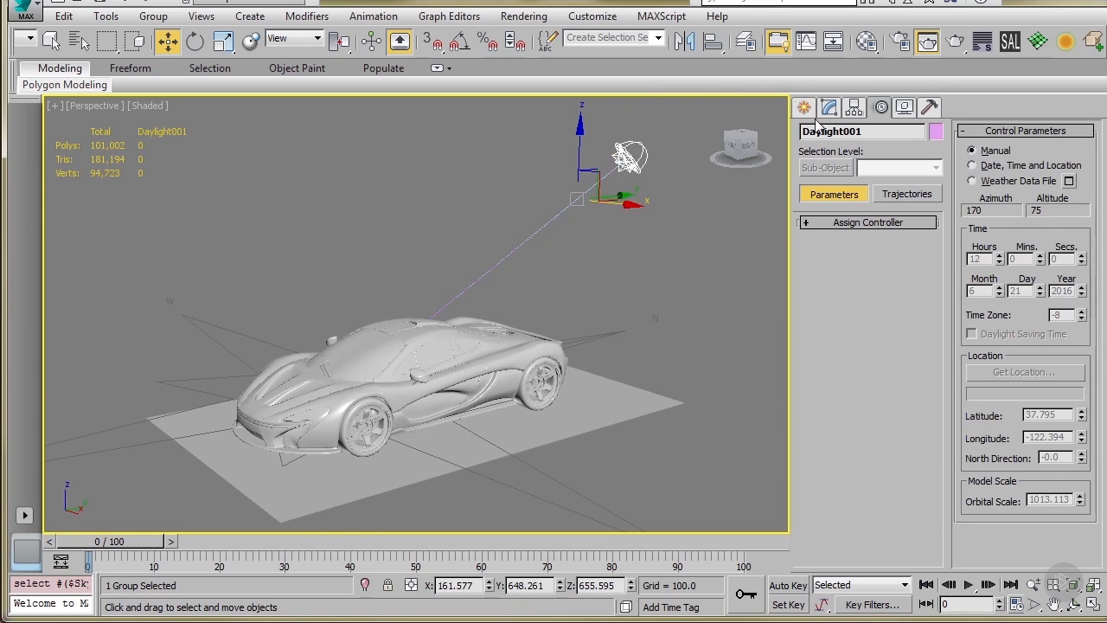
# Bring up Daylight001's mr Sun and mr Sky parameters to set shadow softness to 10
pyautogui.click(829, 108)
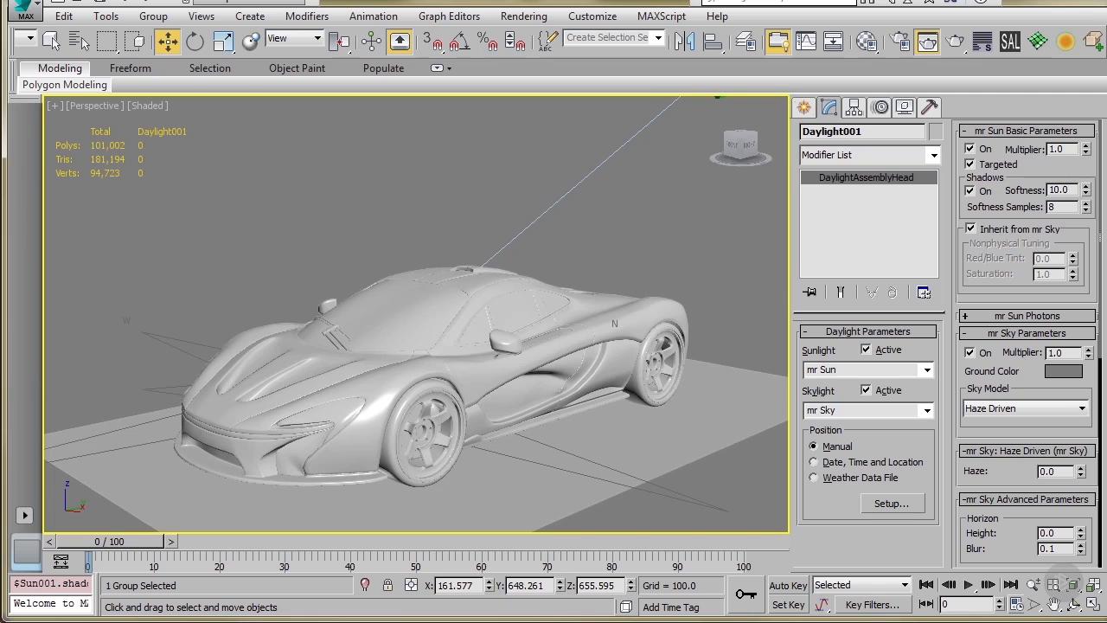
# Render a new test image showing the car with shadow softness 10
pyautogui.click(927, 41)
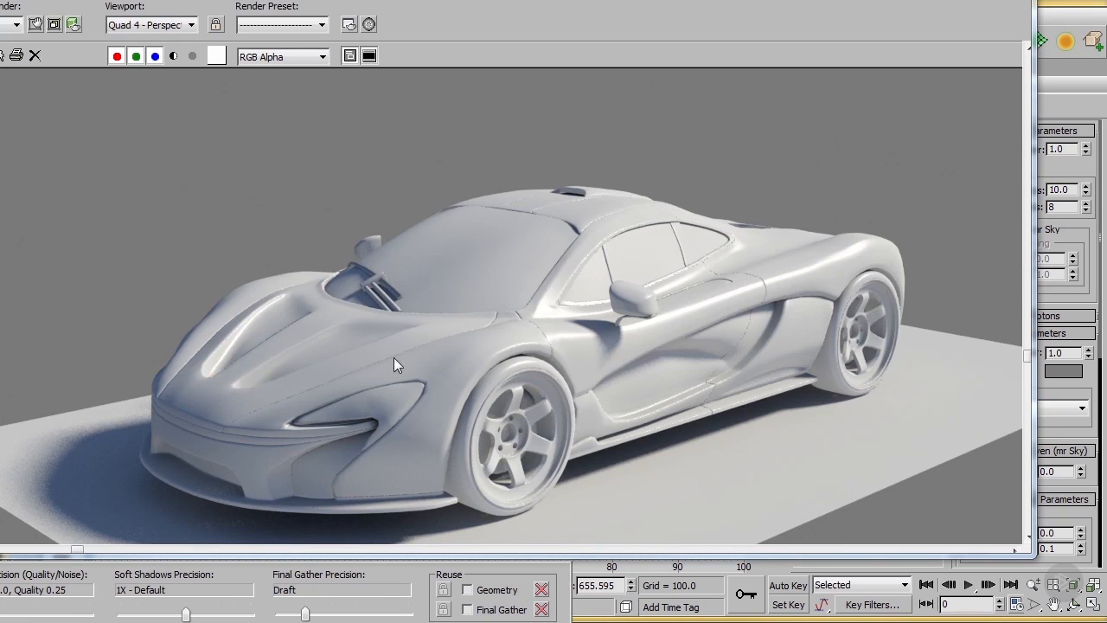
pyautogui.moveTo(103, 479)
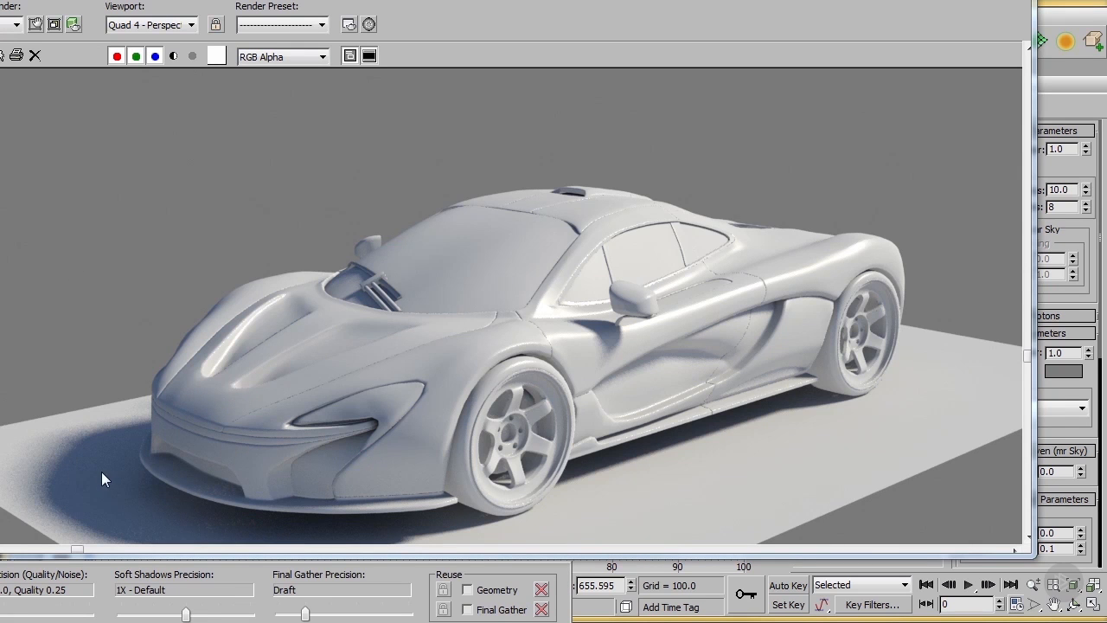
pyautogui.moveTo(107, 473)
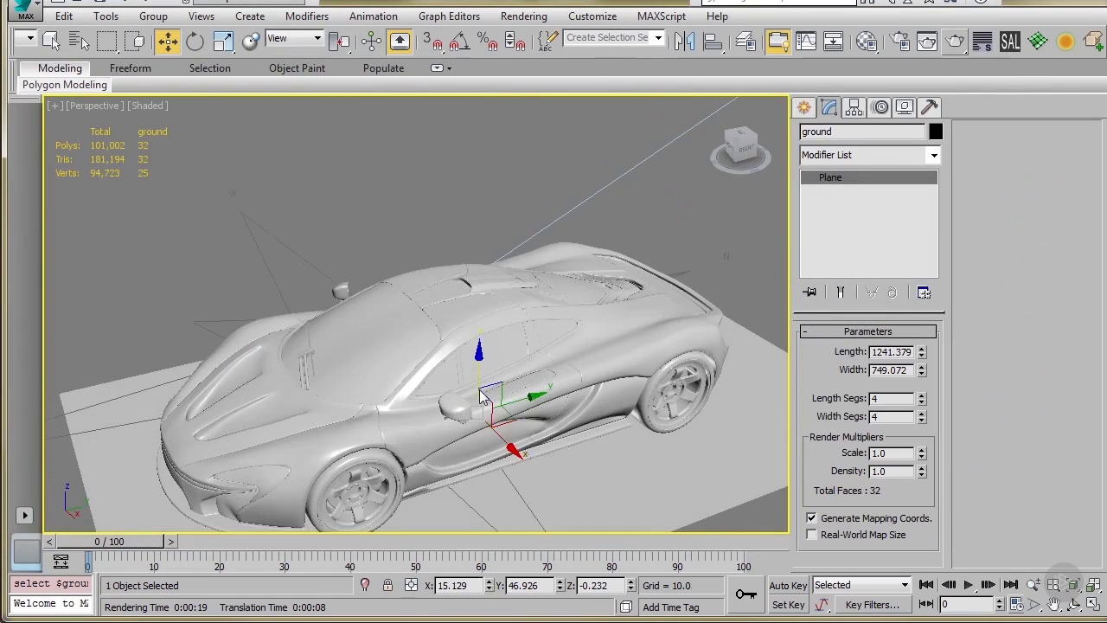
# Look down on the scene from top view and place a large cylinder under the car
pyautogui.moveTo(481, 398); pyautogui.dragTo(503, 377)
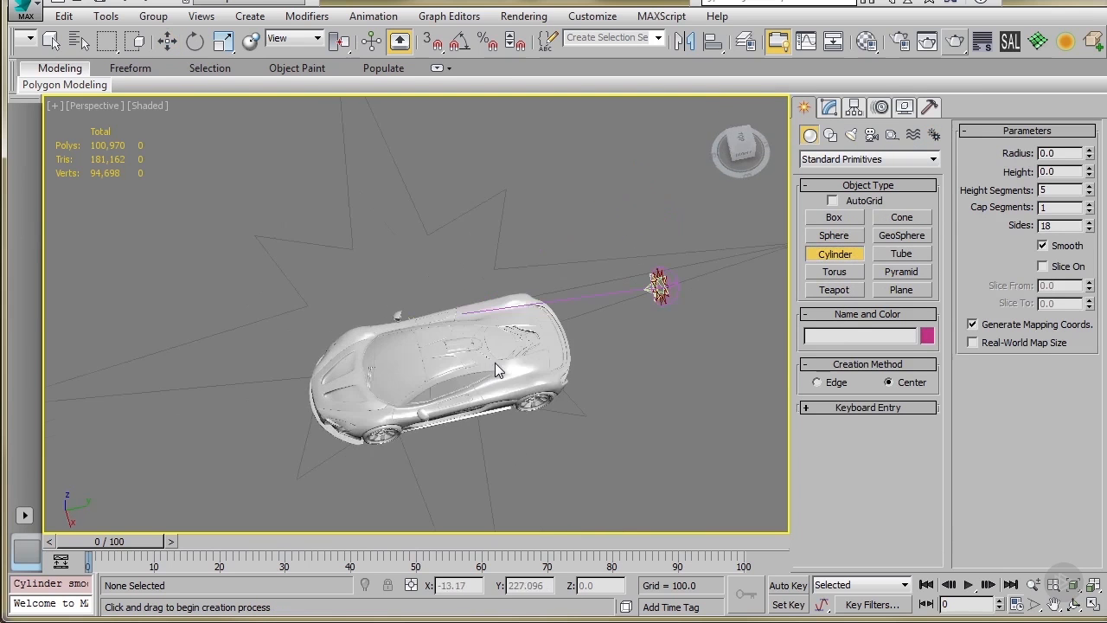
pyautogui.press('t')
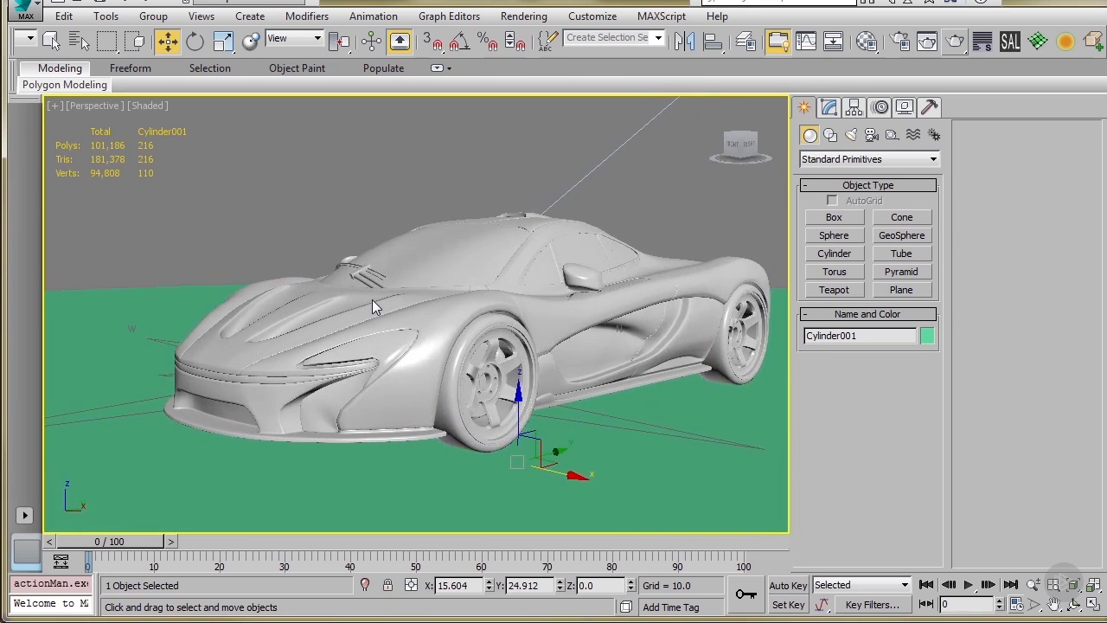
pyautogui.scroll(-3)
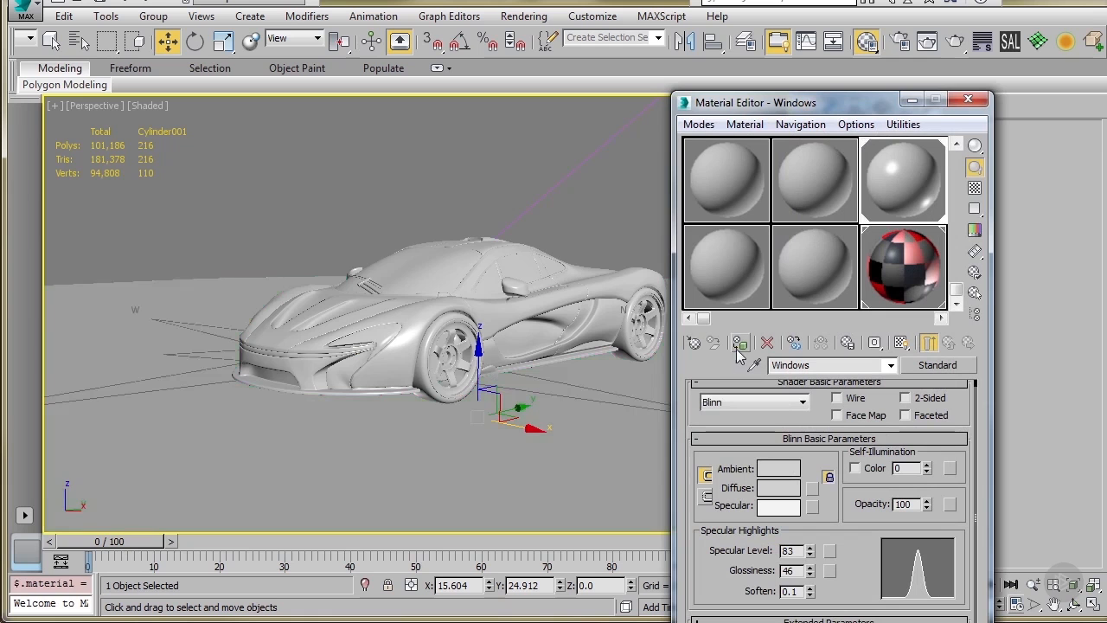
# Assign the plain grey material to Cylinder001 and orbit to view the car's side
pyautogui.click(968, 99)
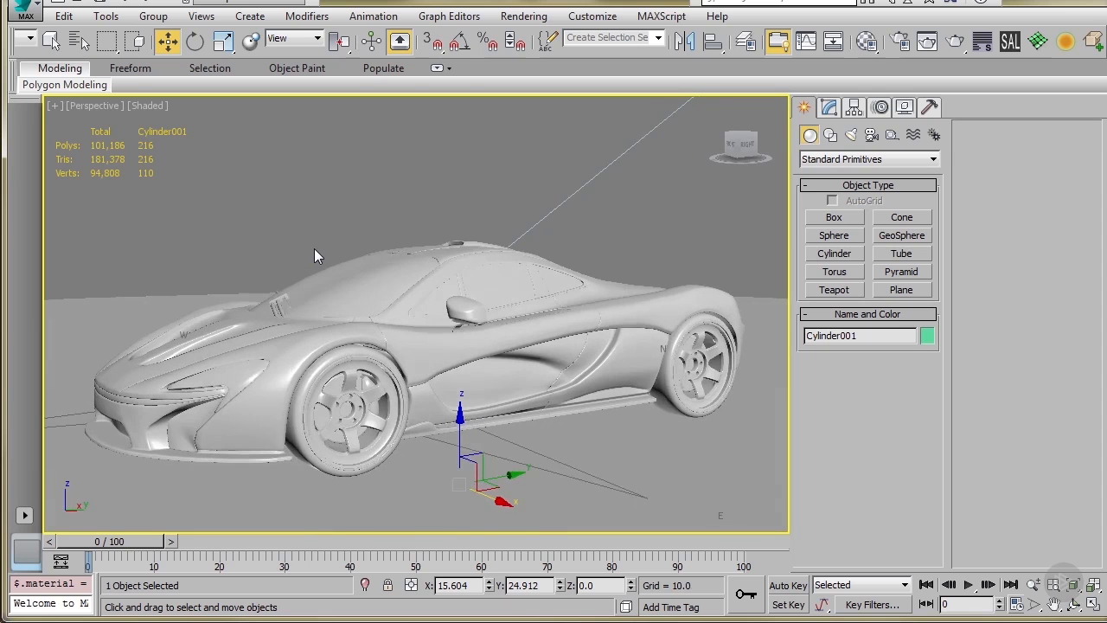
pyautogui.moveTo(955, 41)
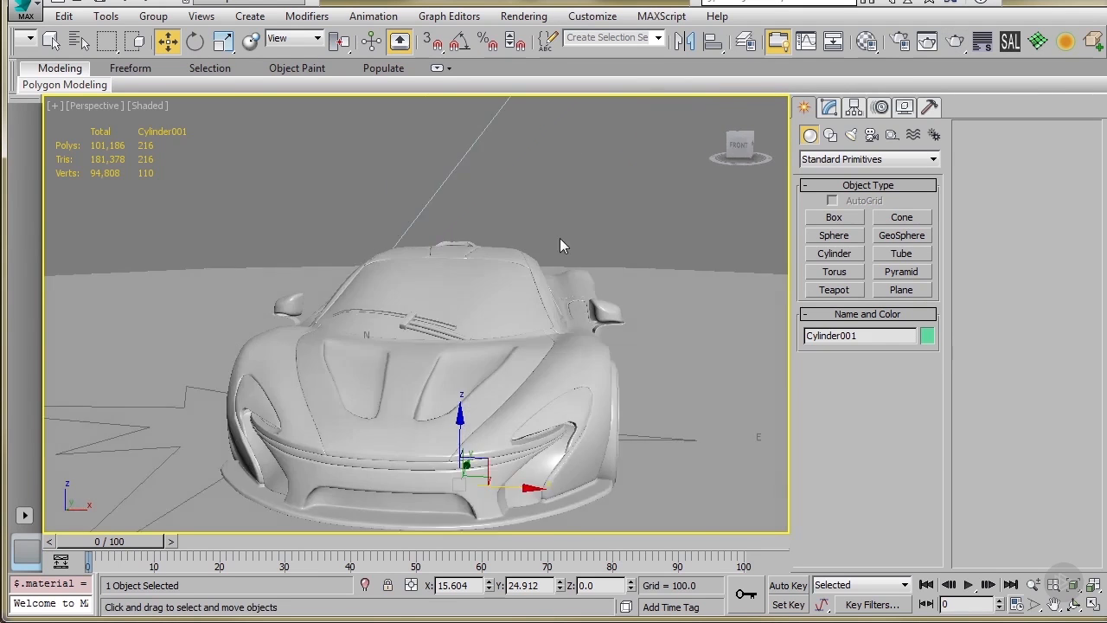
pyautogui.moveTo(562, 246); pyautogui.dragTo(363, 256)
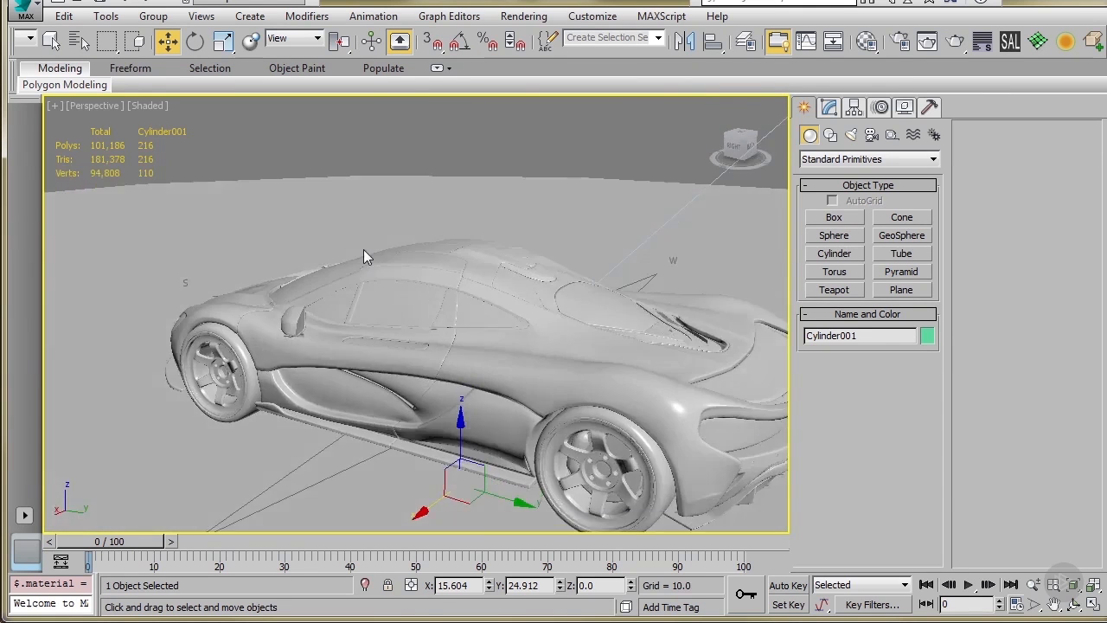